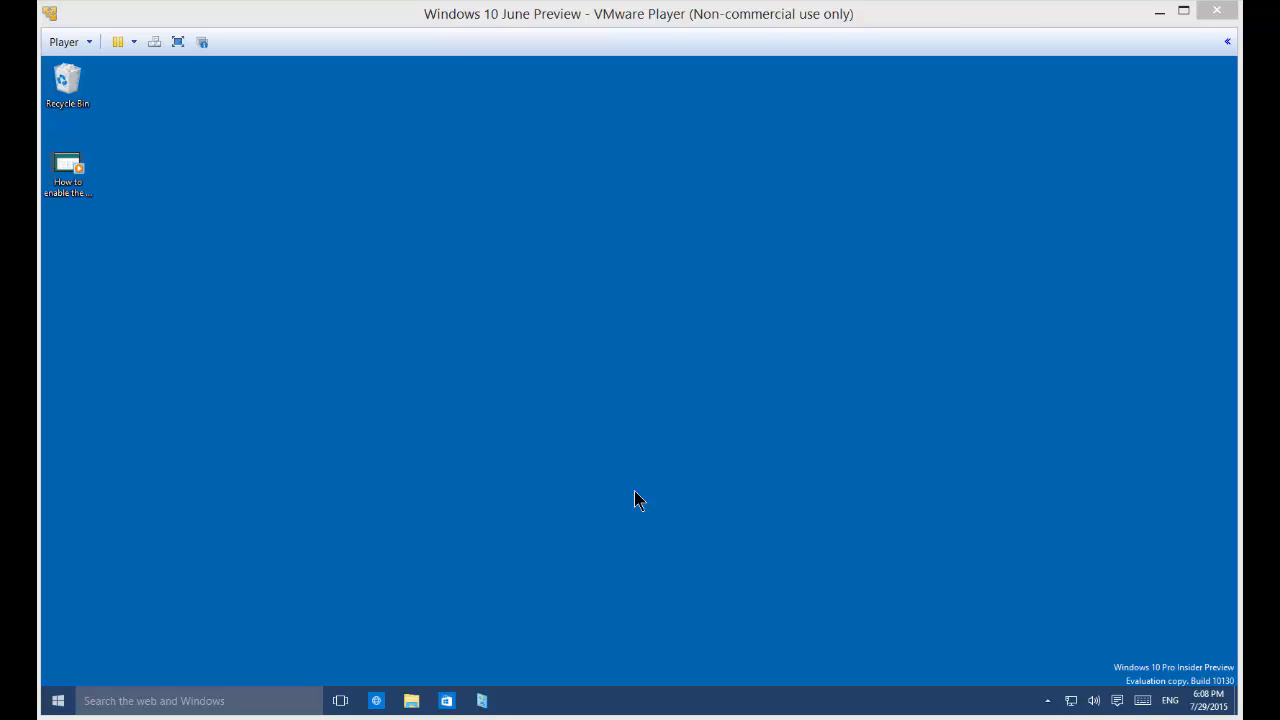
pyautogui.moveTo(578, 448)
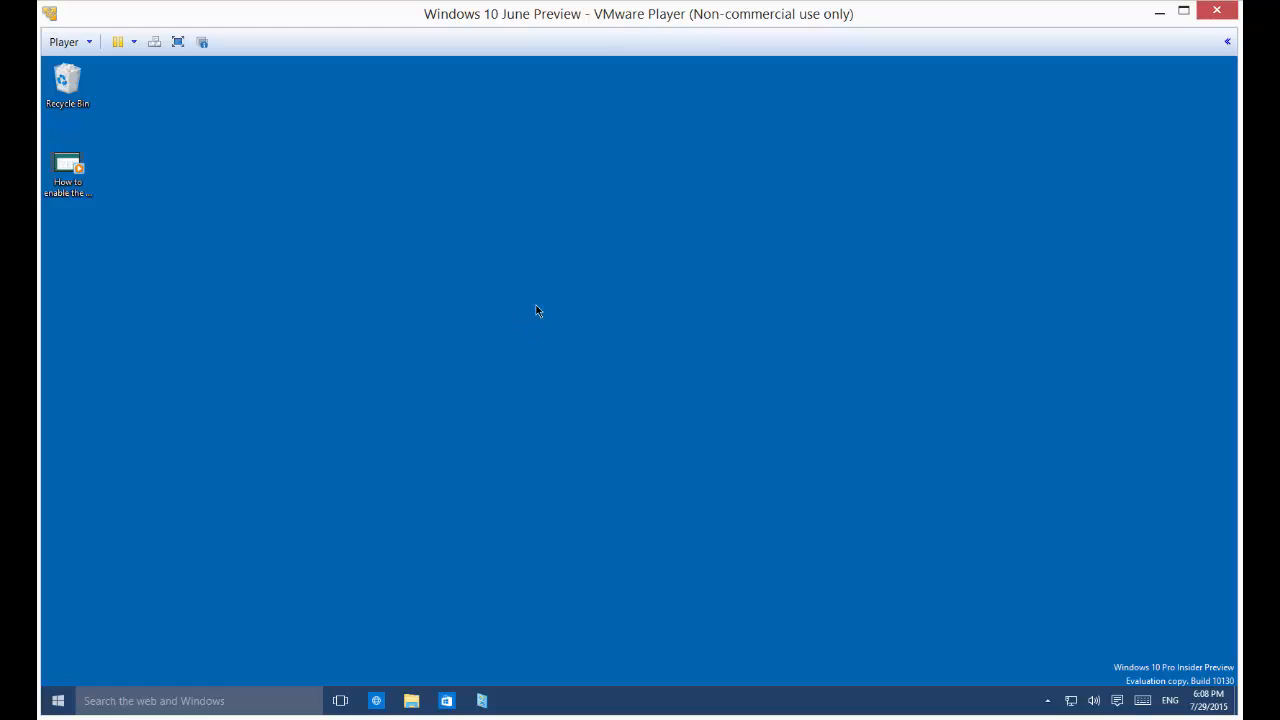
pyautogui.moveTo(538, 301)
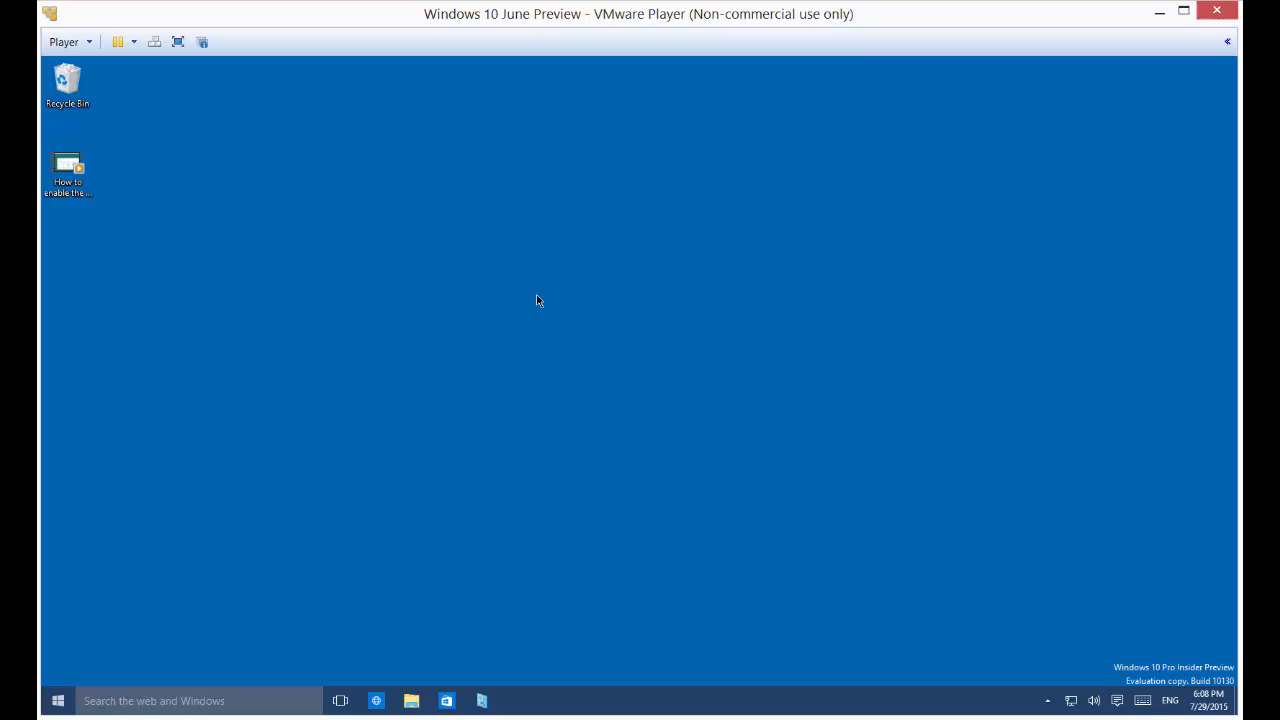
# - From the desktop menu, open Display settings, then Advanced display settings, and scroll to ClearType text
pyautogui.rightClick(537, 301)
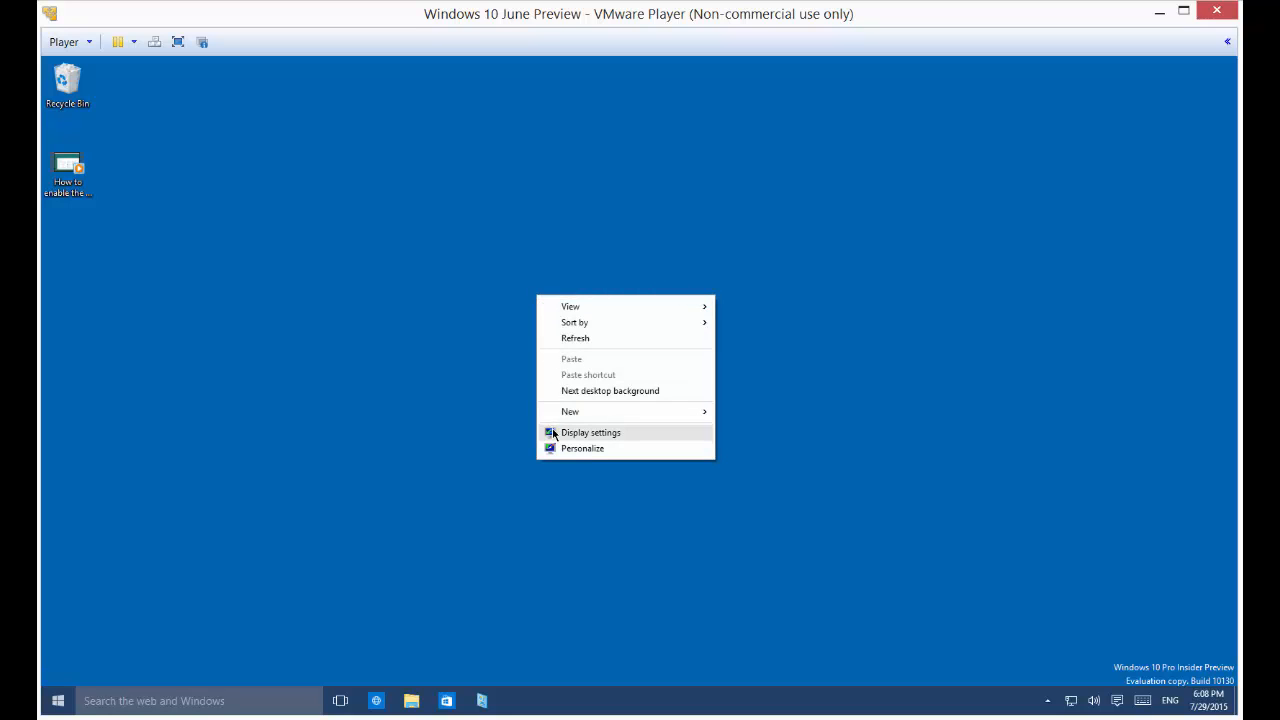
pyautogui.click(591, 432)
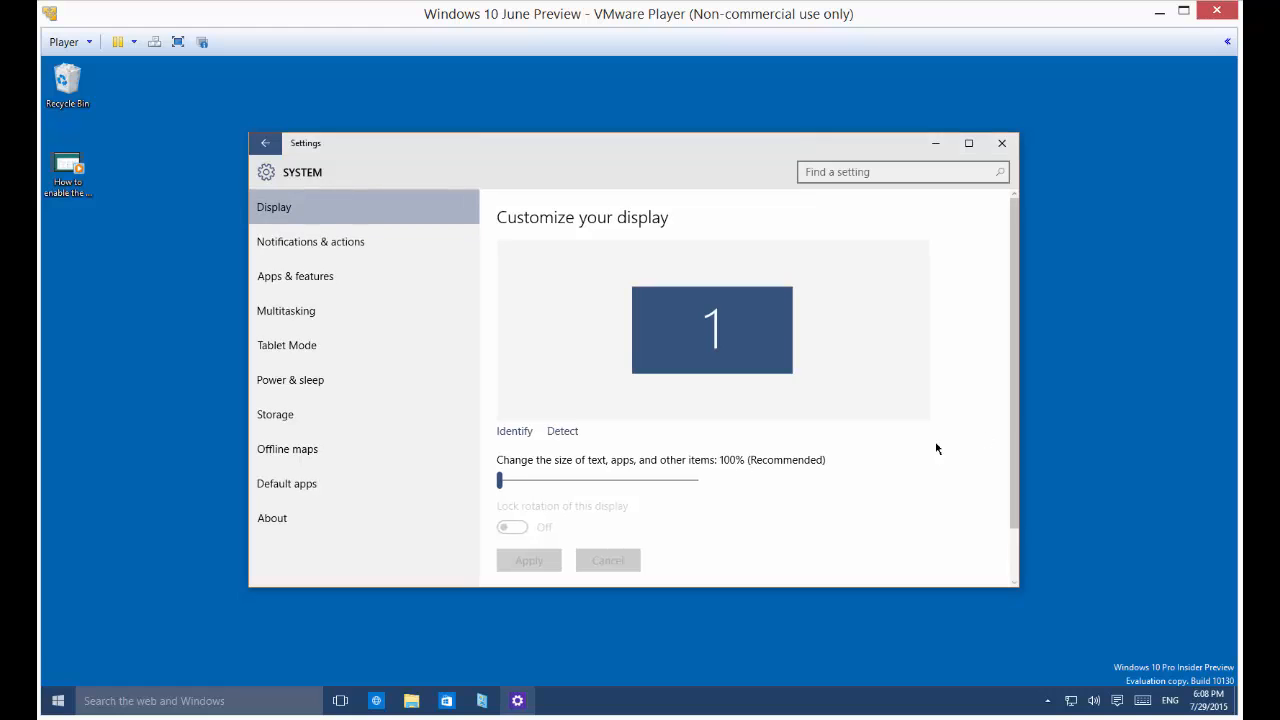
pyautogui.scroll(-3)
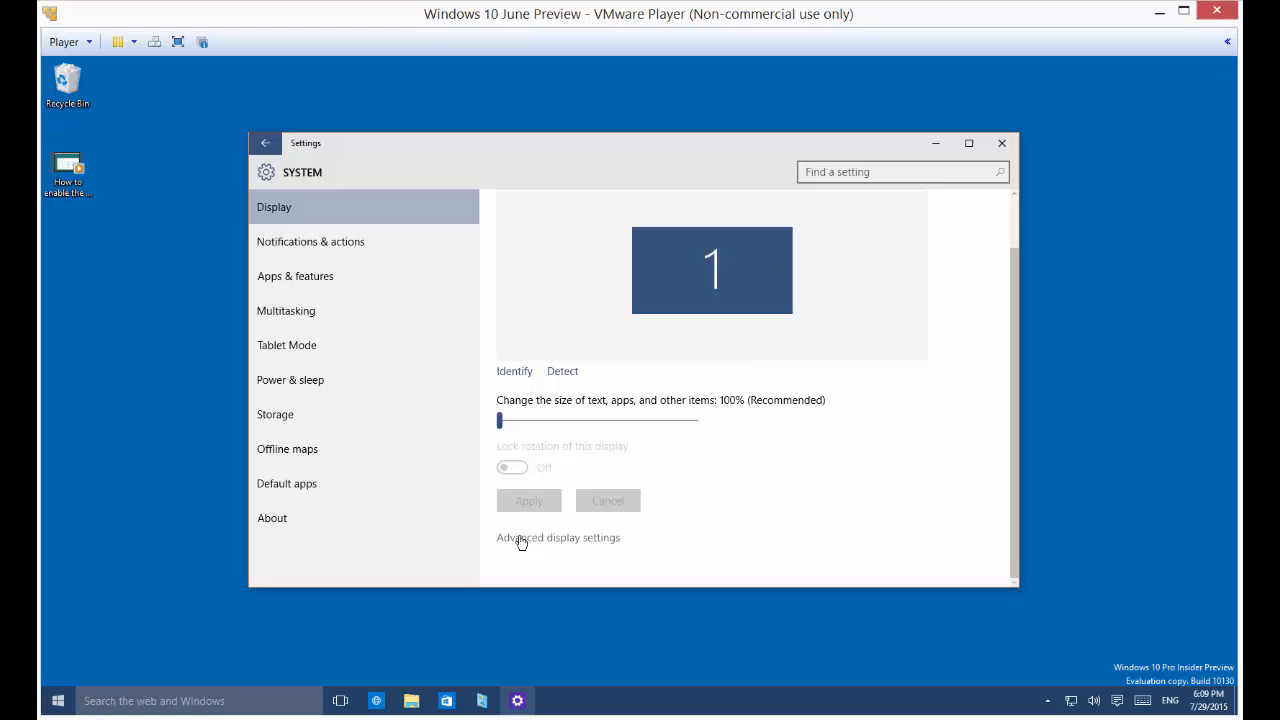
pyautogui.click(557, 537)
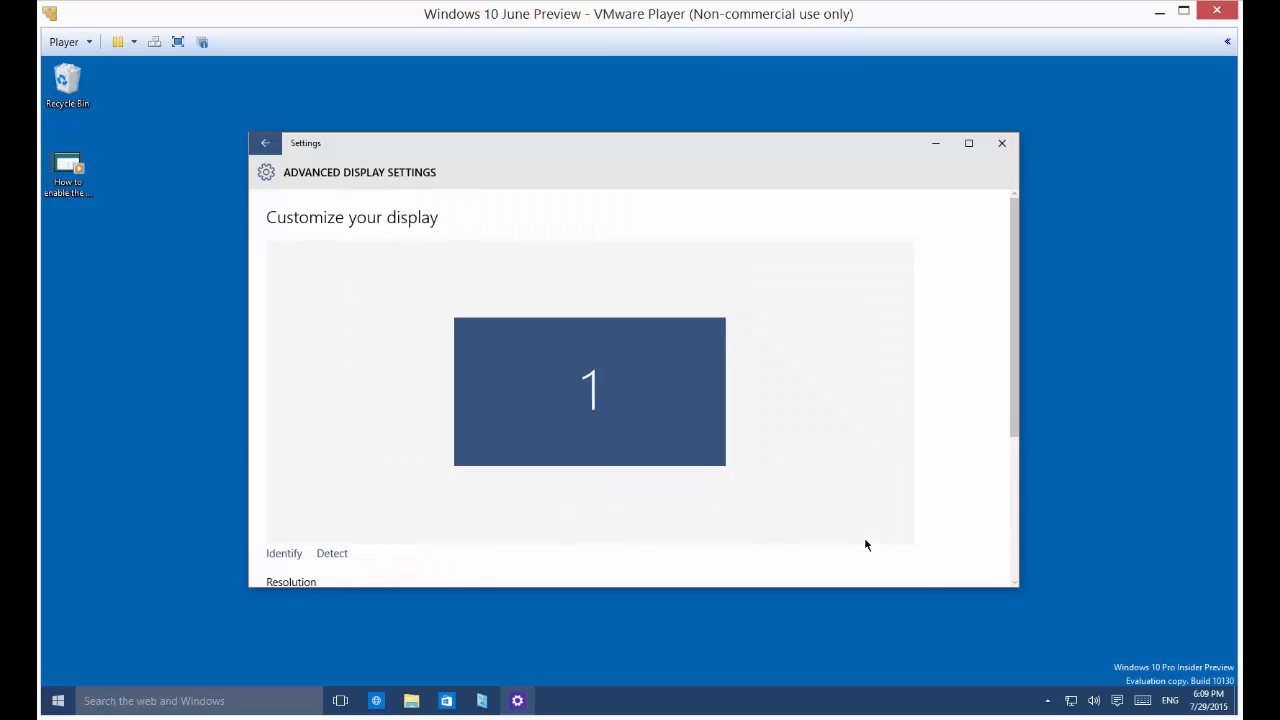
pyautogui.scroll(-3)
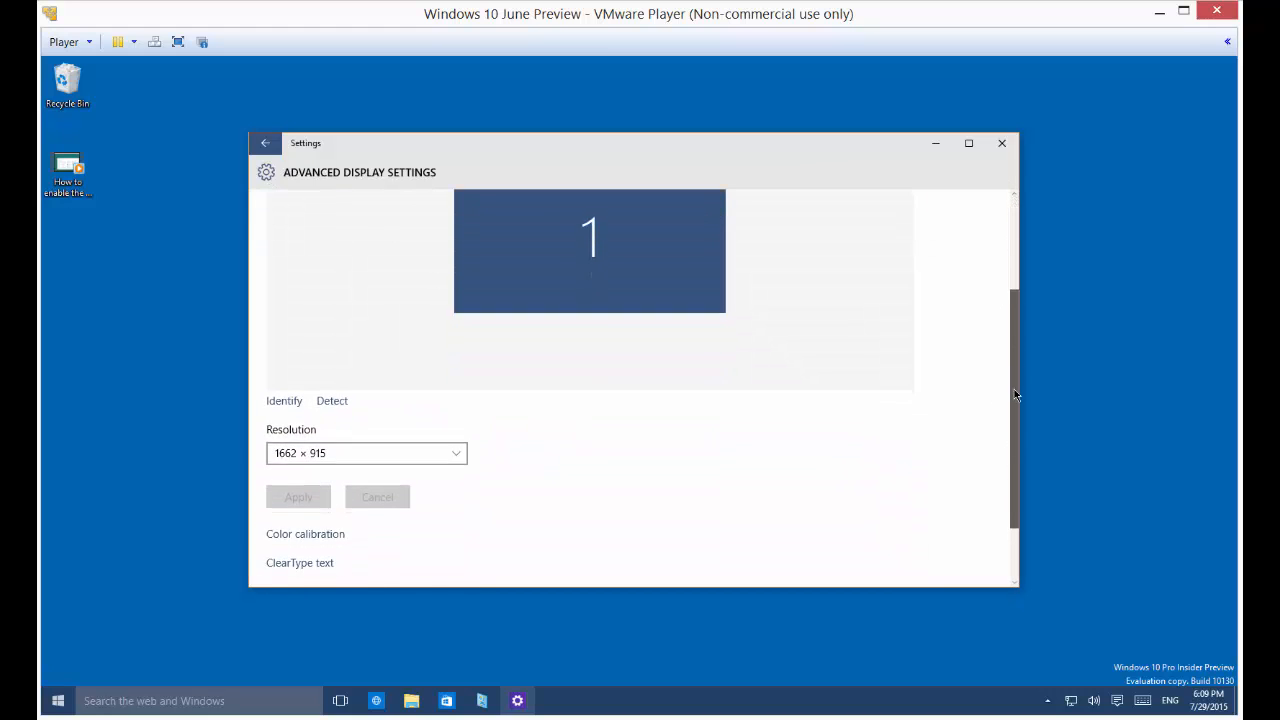
pyautogui.scroll(-3)
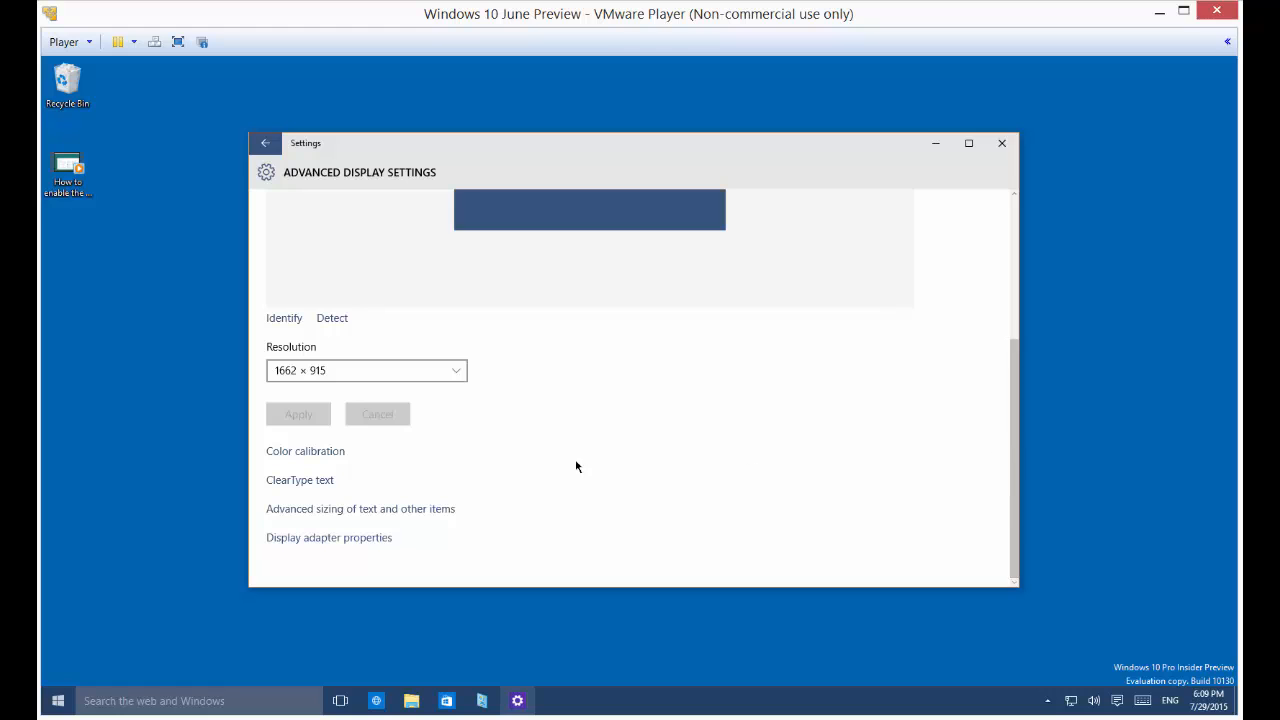
pyautogui.moveTo(309, 486)
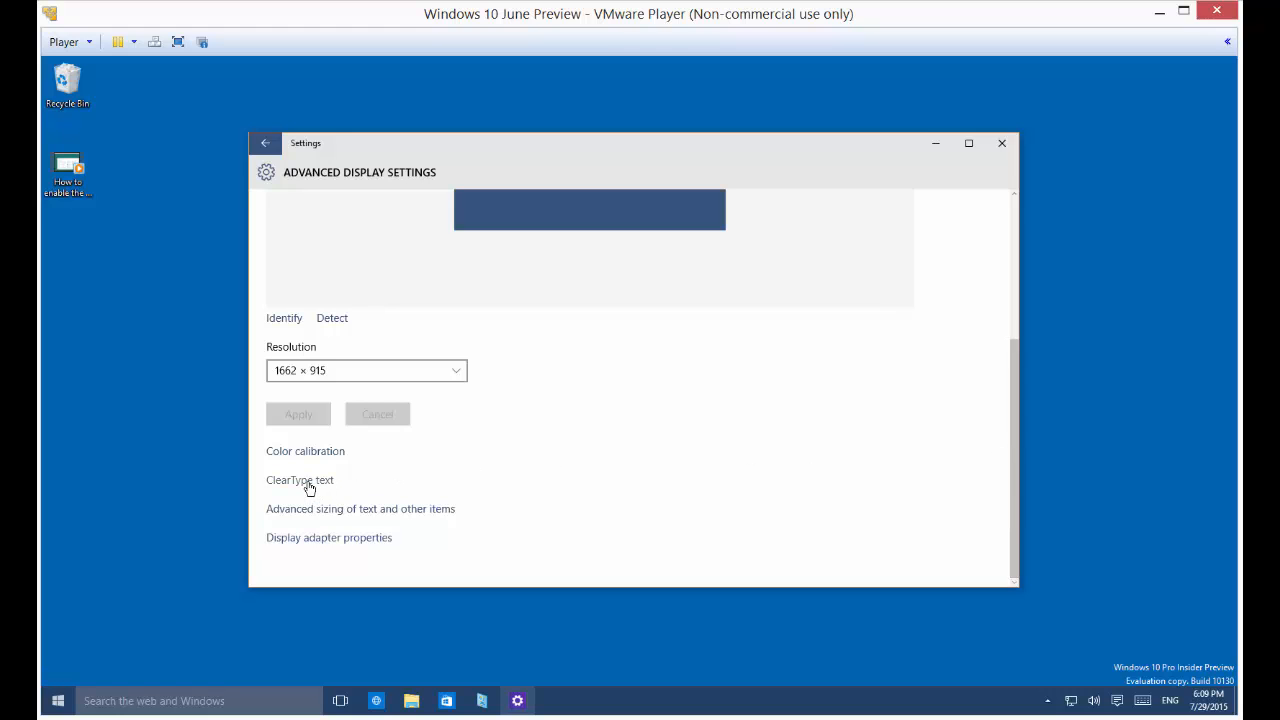
# - Launch ClearType Text Tuner with ClearType on and advance to the first sample comparison
pyautogui.click(300, 480)
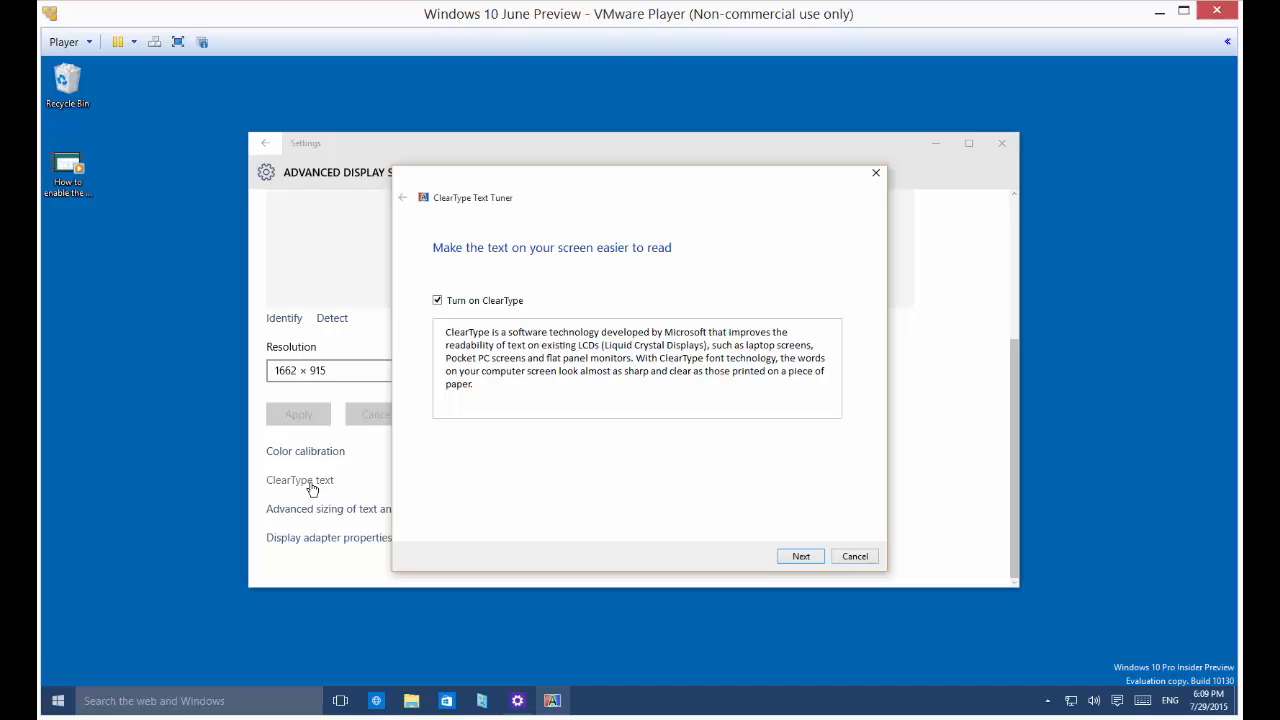
pyautogui.moveTo(480, 476)
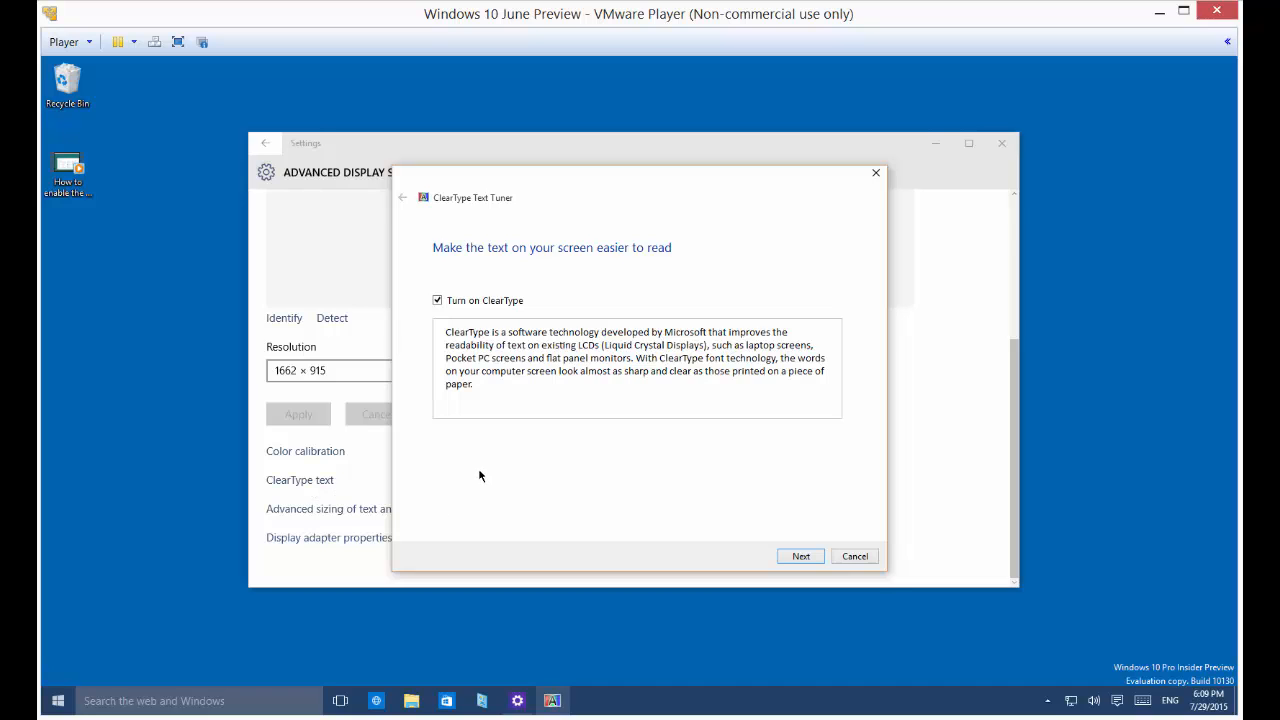
pyautogui.moveTo(533, 307)
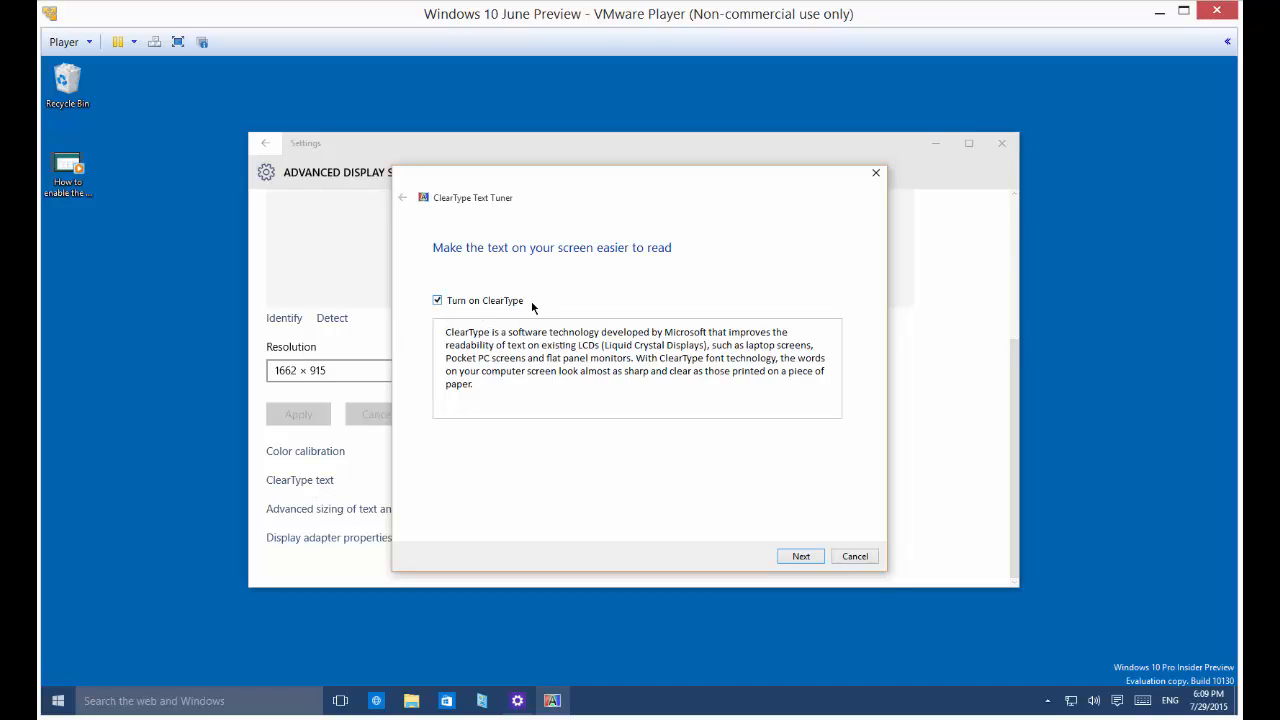
pyautogui.moveTo(793, 588)
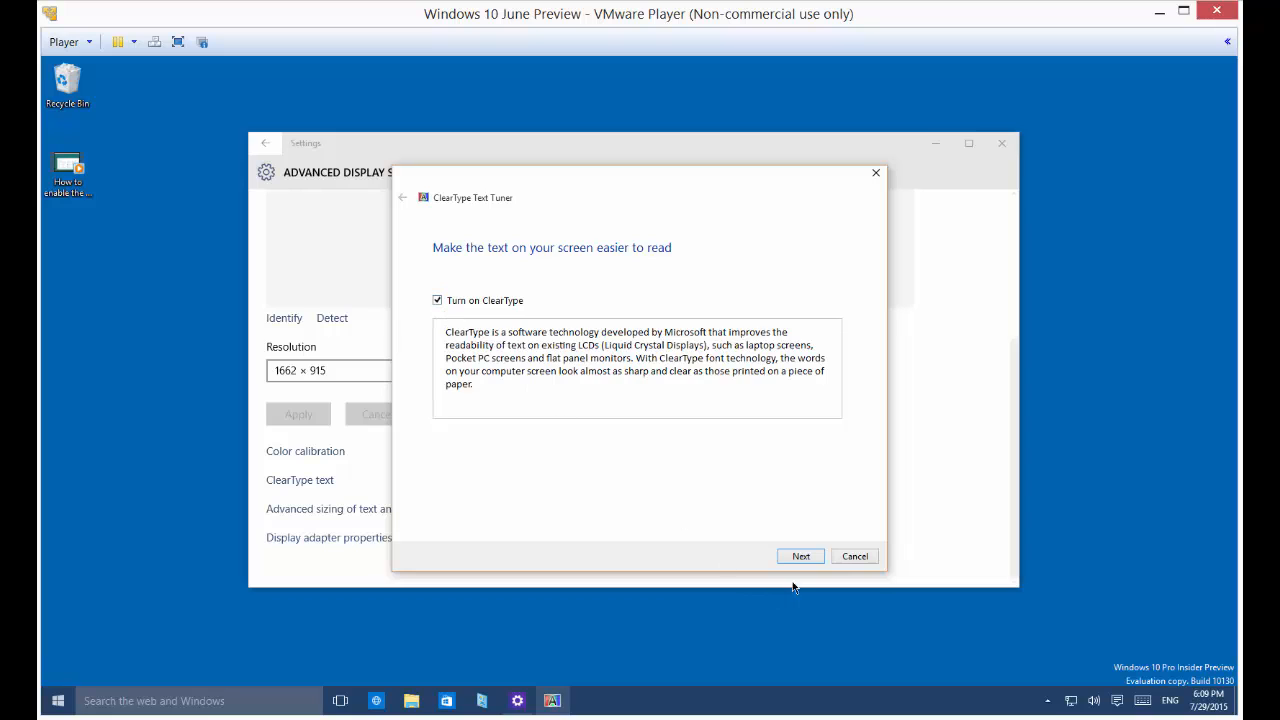
pyautogui.click(800, 556)
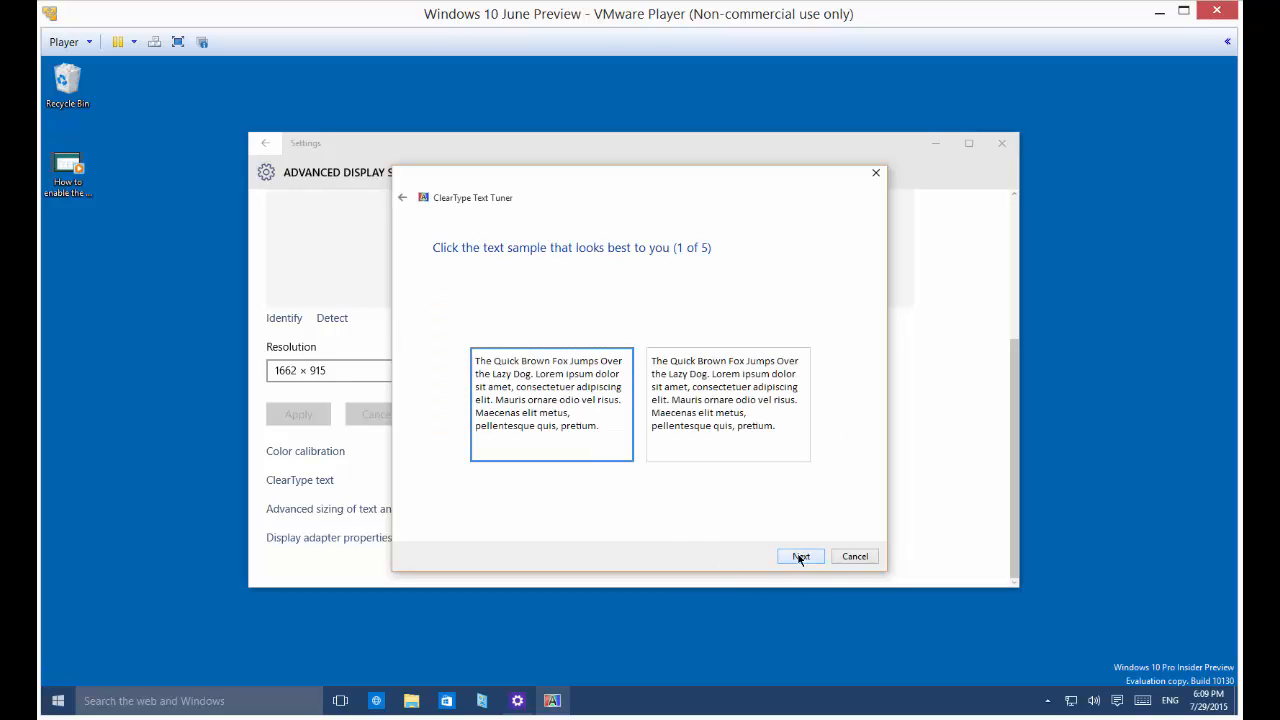
pyautogui.moveTo(518, 444)
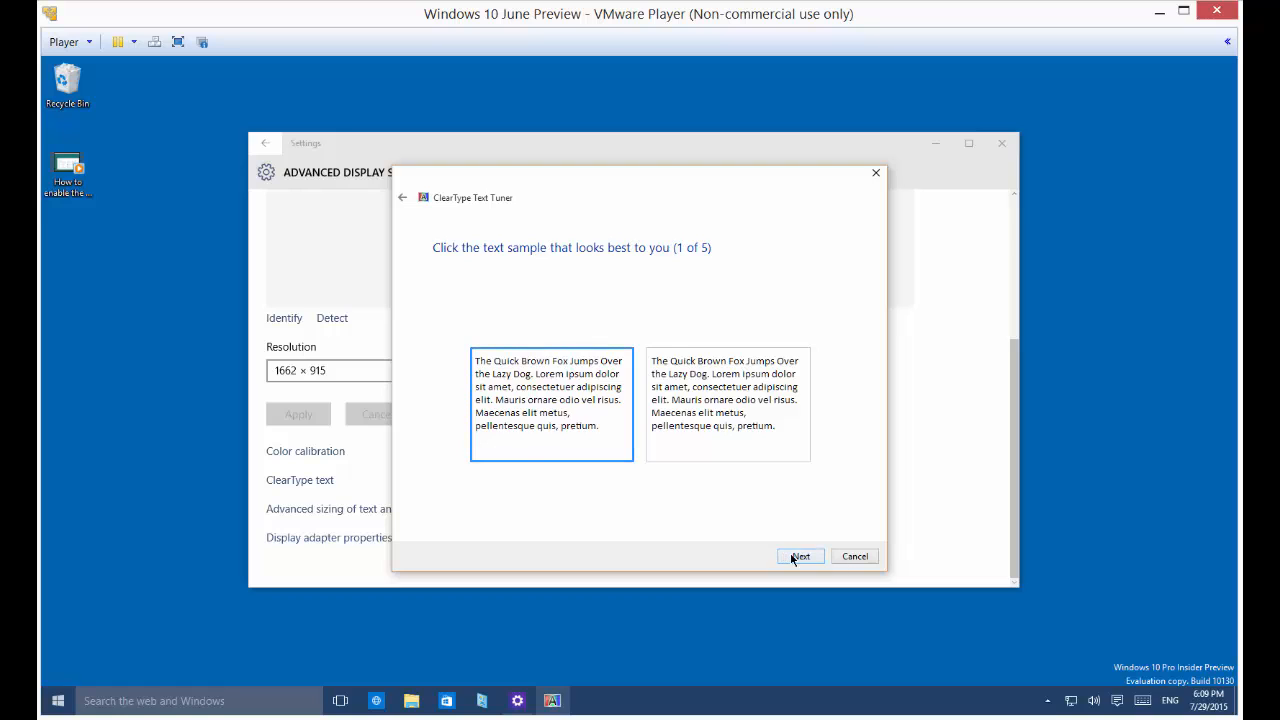
# - Accept the first sample and choose the best text on the second comparison screen
pyautogui.click(800, 556)
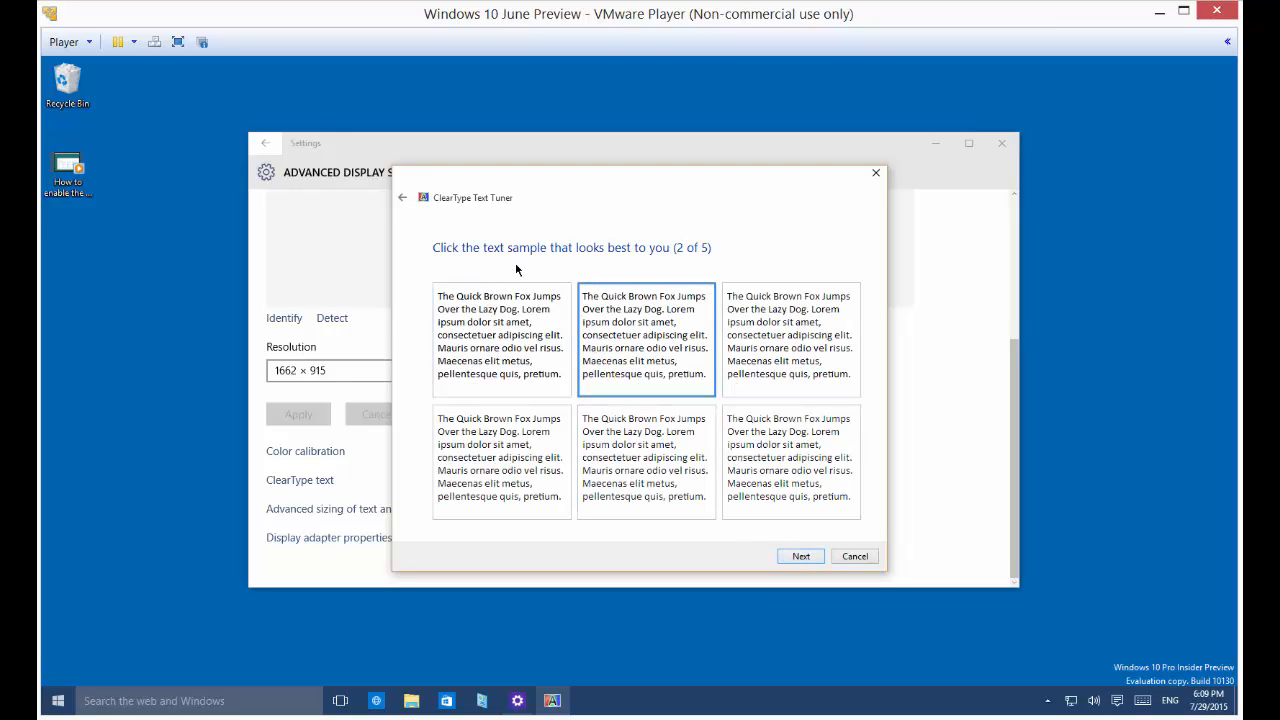
pyautogui.moveTo(631, 312)
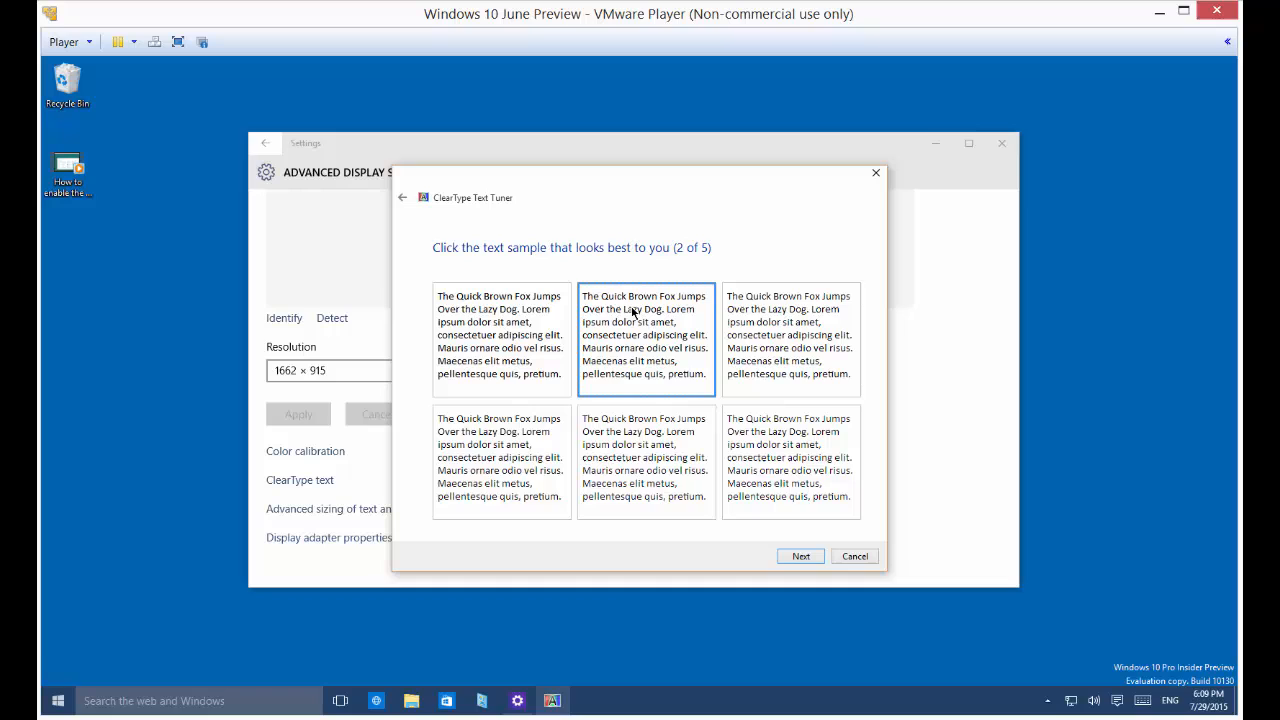
pyautogui.click(501, 460)
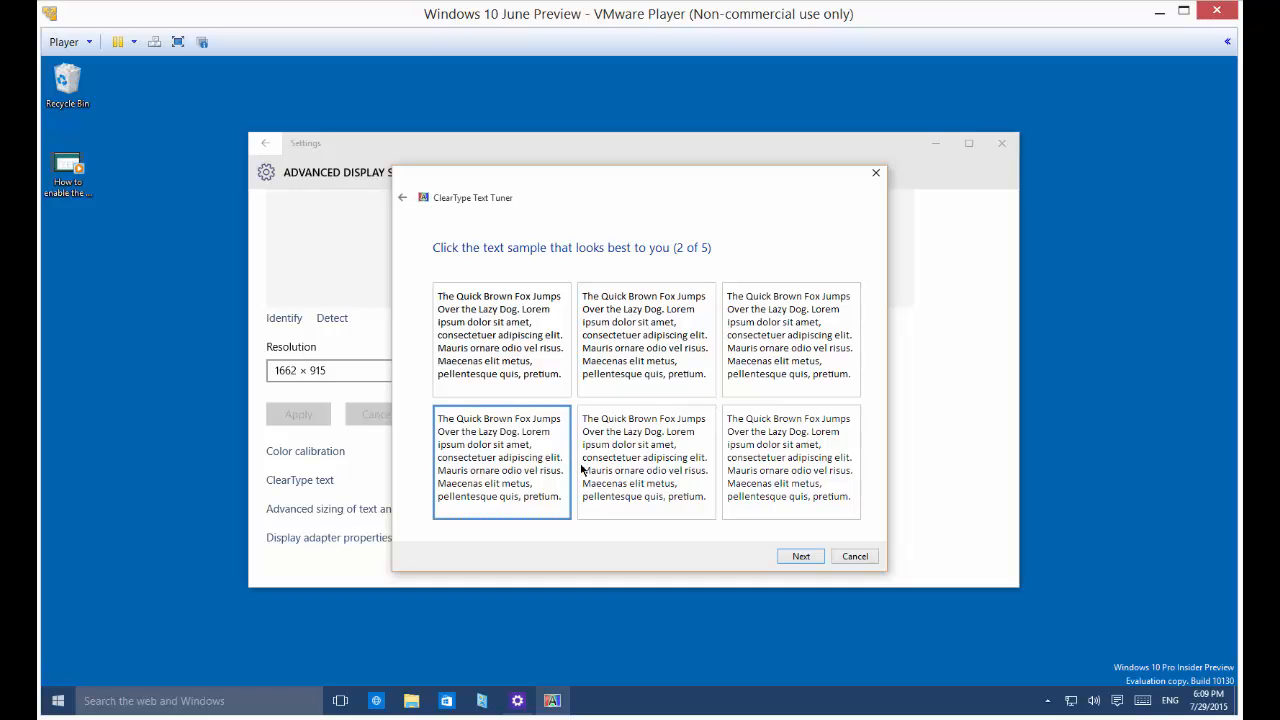
pyautogui.click(790, 340)
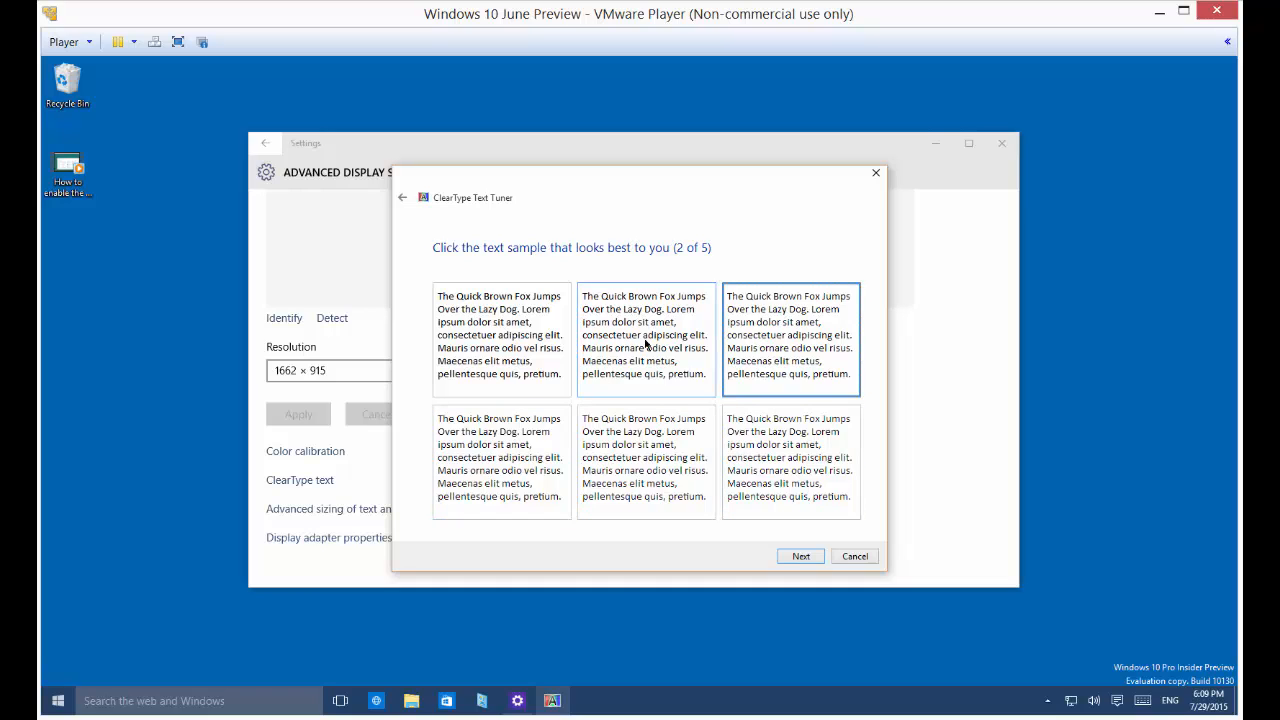
pyautogui.click(500, 340)
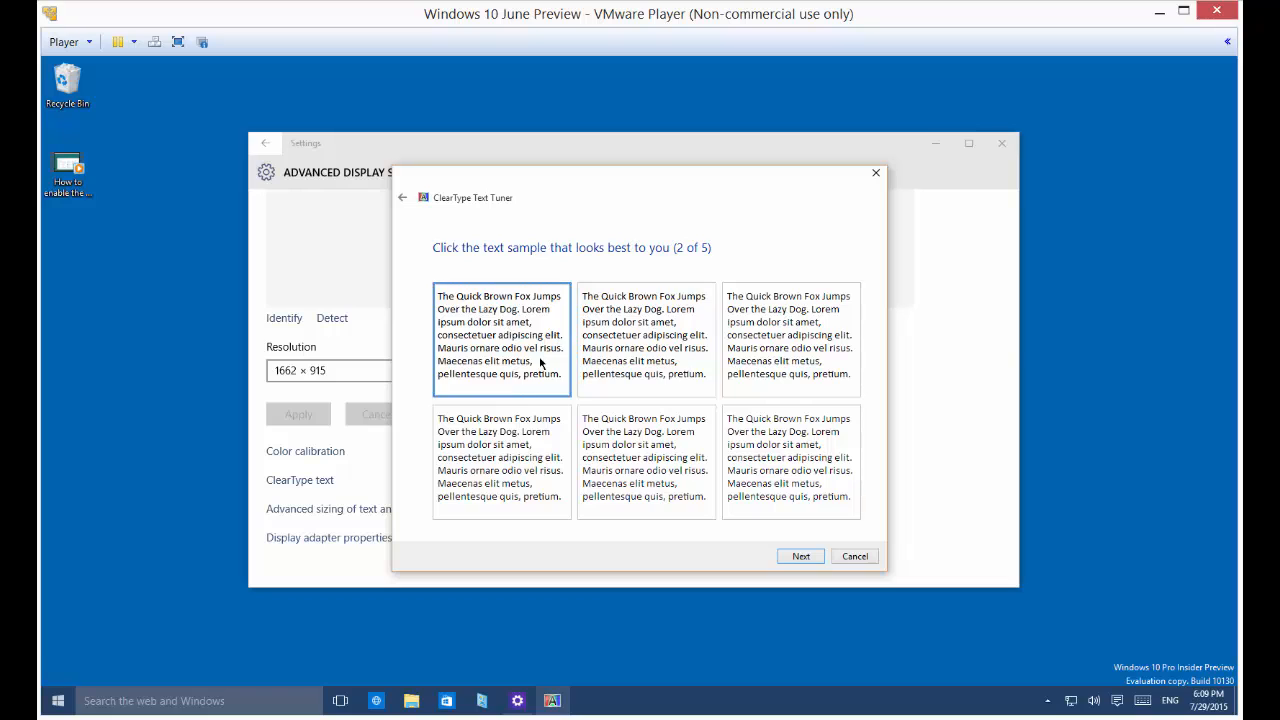
pyautogui.click(790, 460)
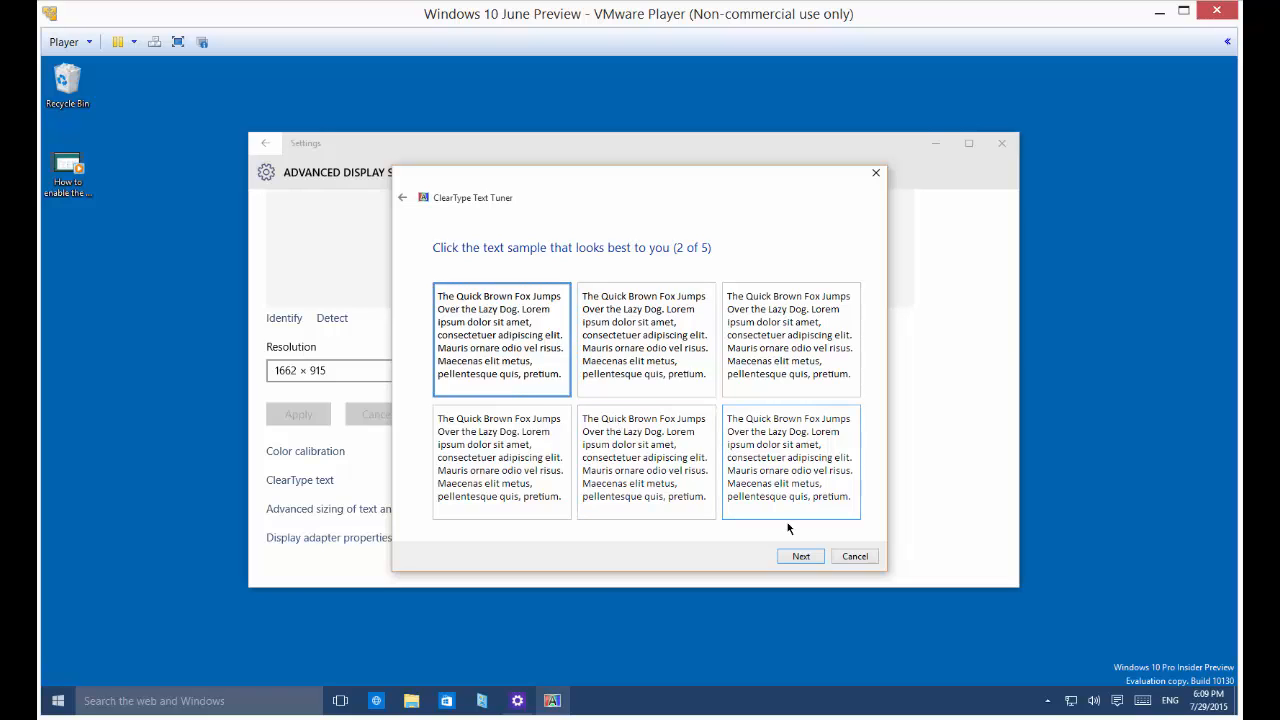
pyautogui.click(800, 556)
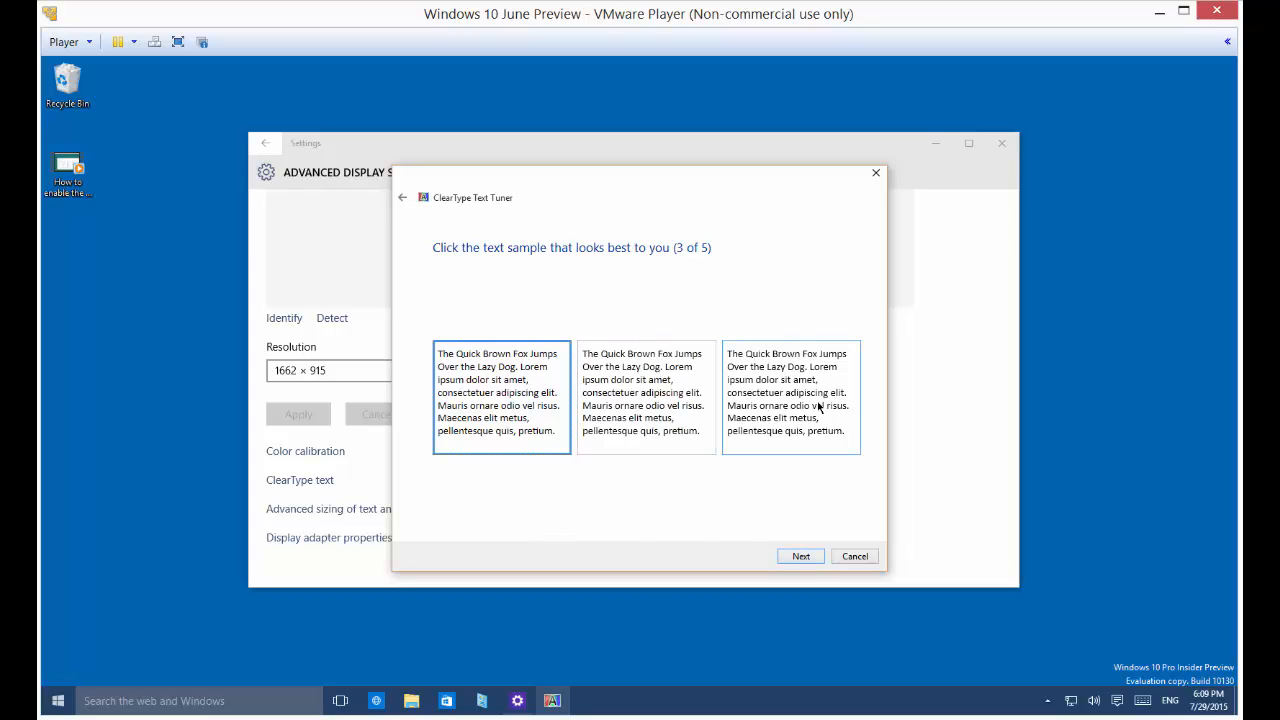
# - Pick the best samples on the third through fifth comparison screens
pyautogui.click(645, 393)
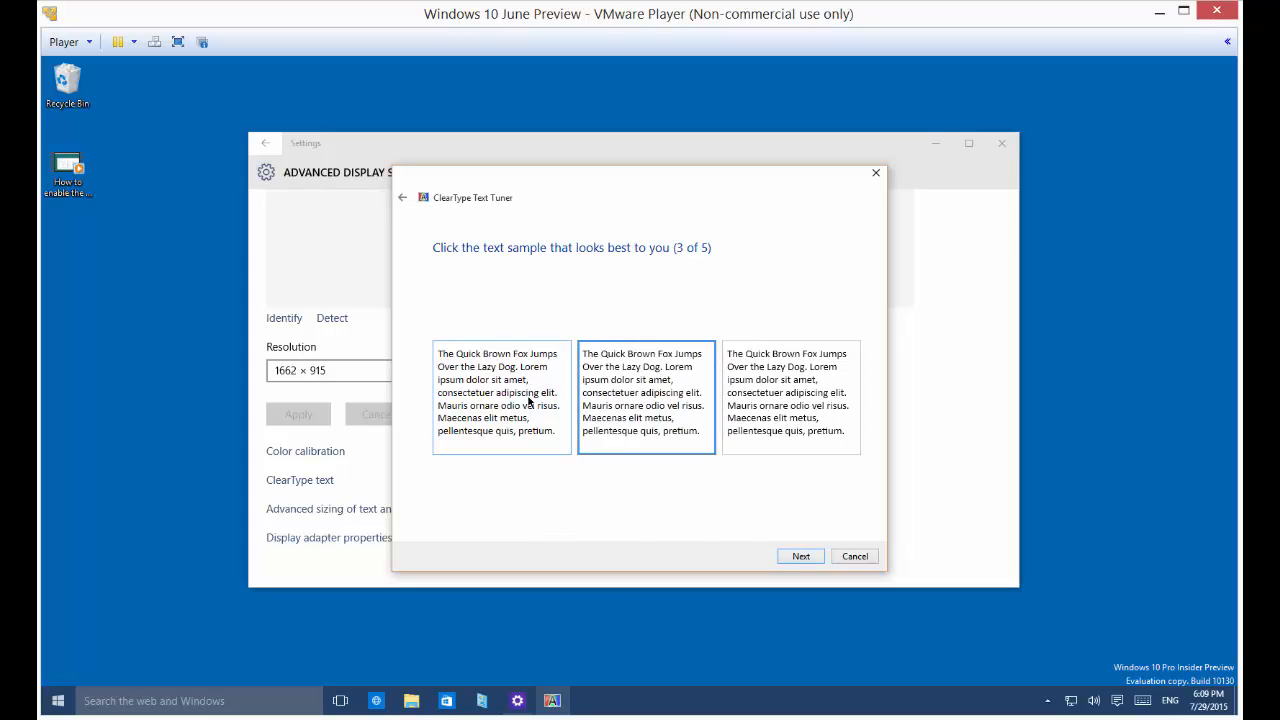
pyautogui.click(501, 392)
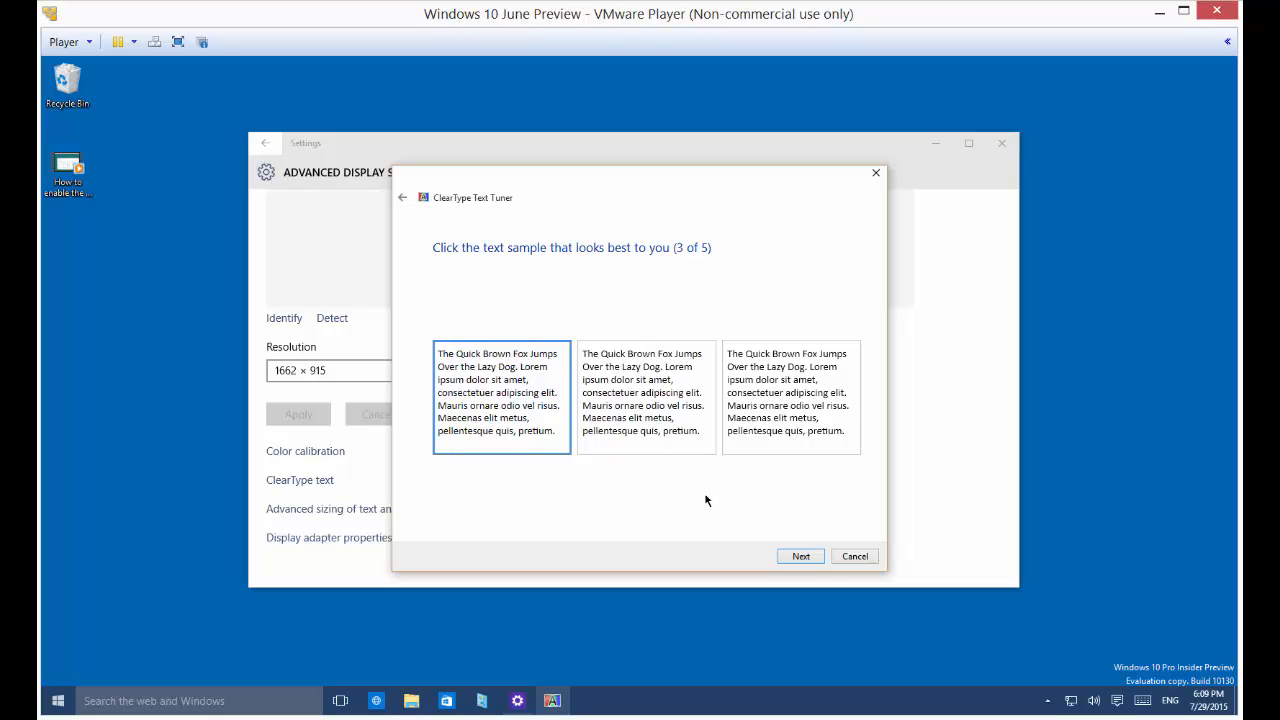
pyautogui.click(800, 556)
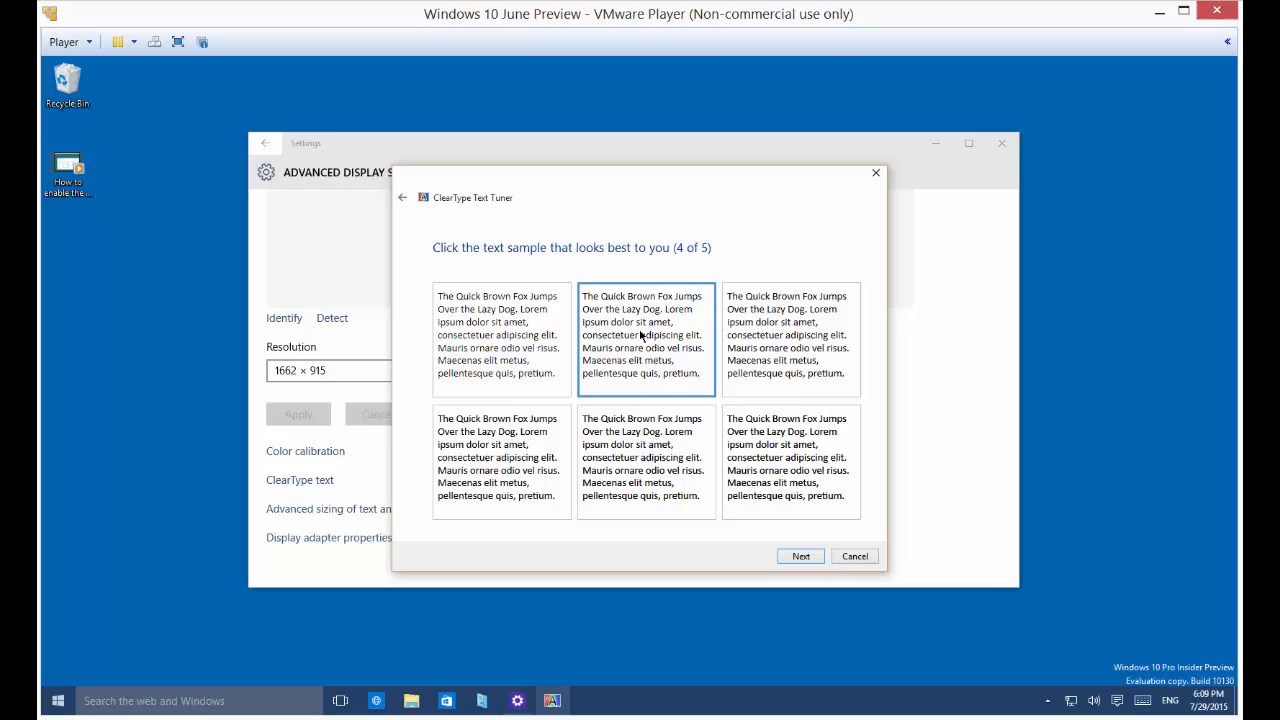
pyautogui.moveTo(642, 388)
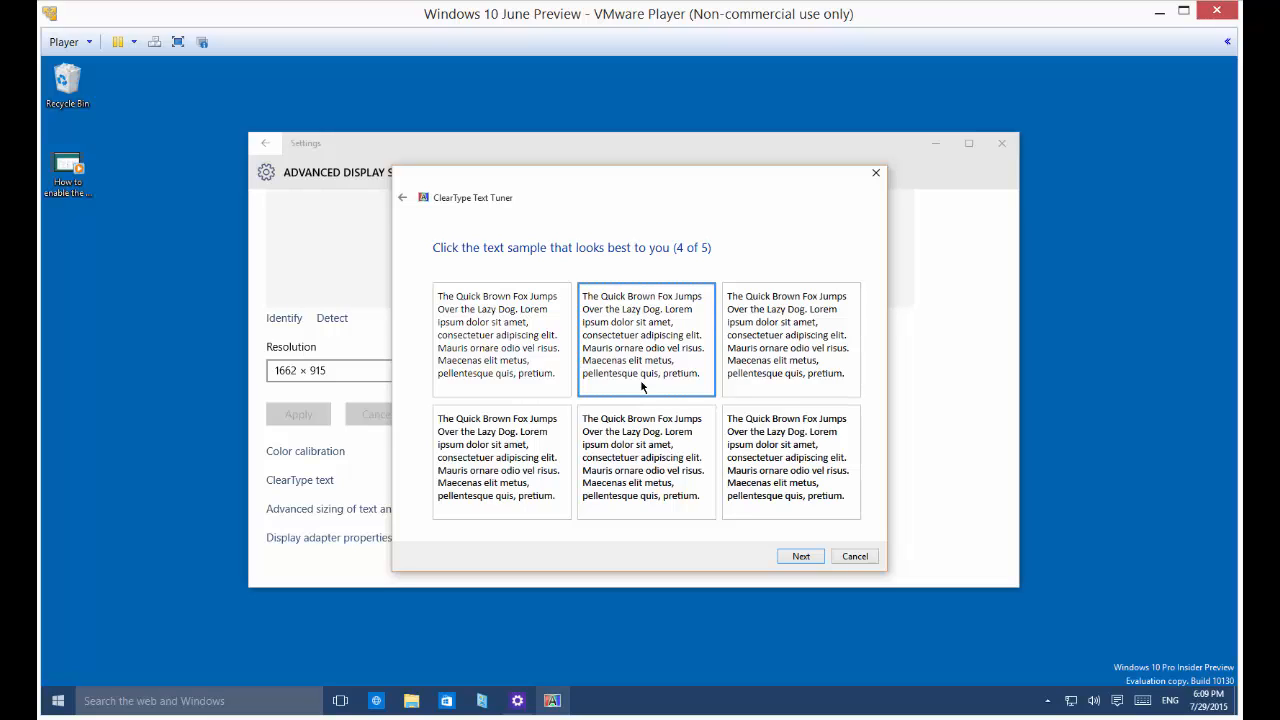
pyautogui.click(790, 462)
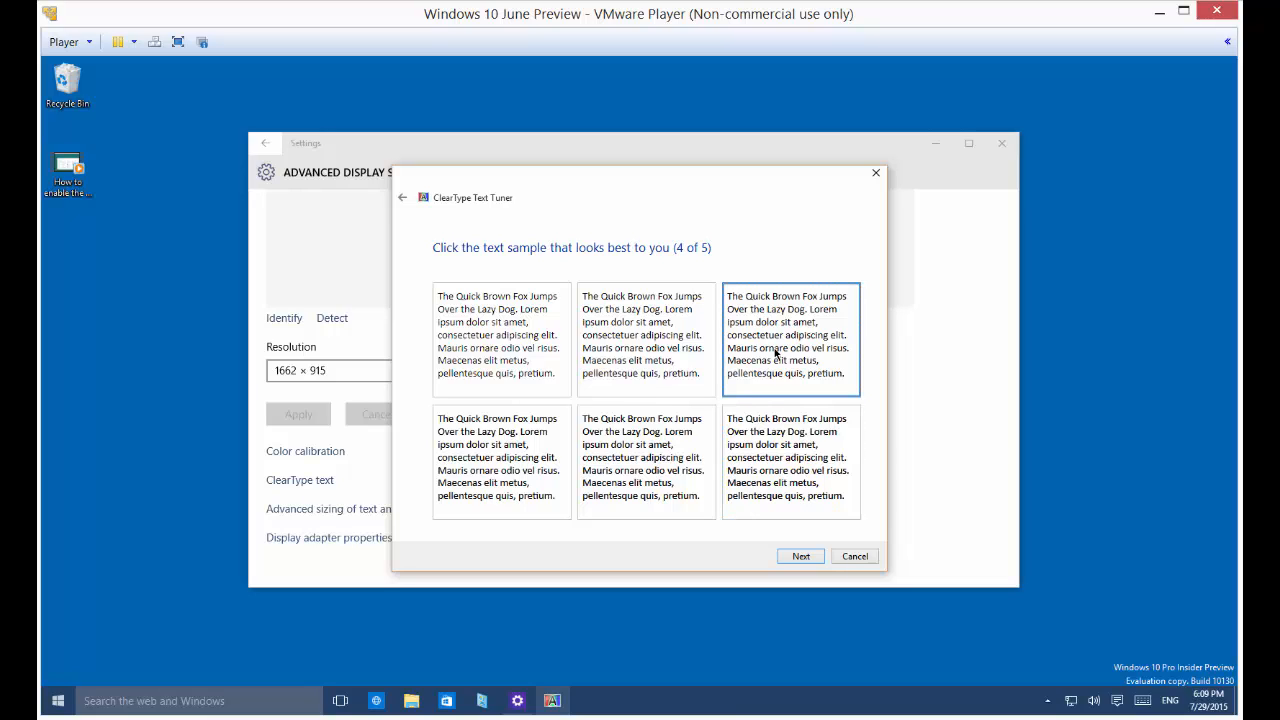
pyautogui.click(790, 460)
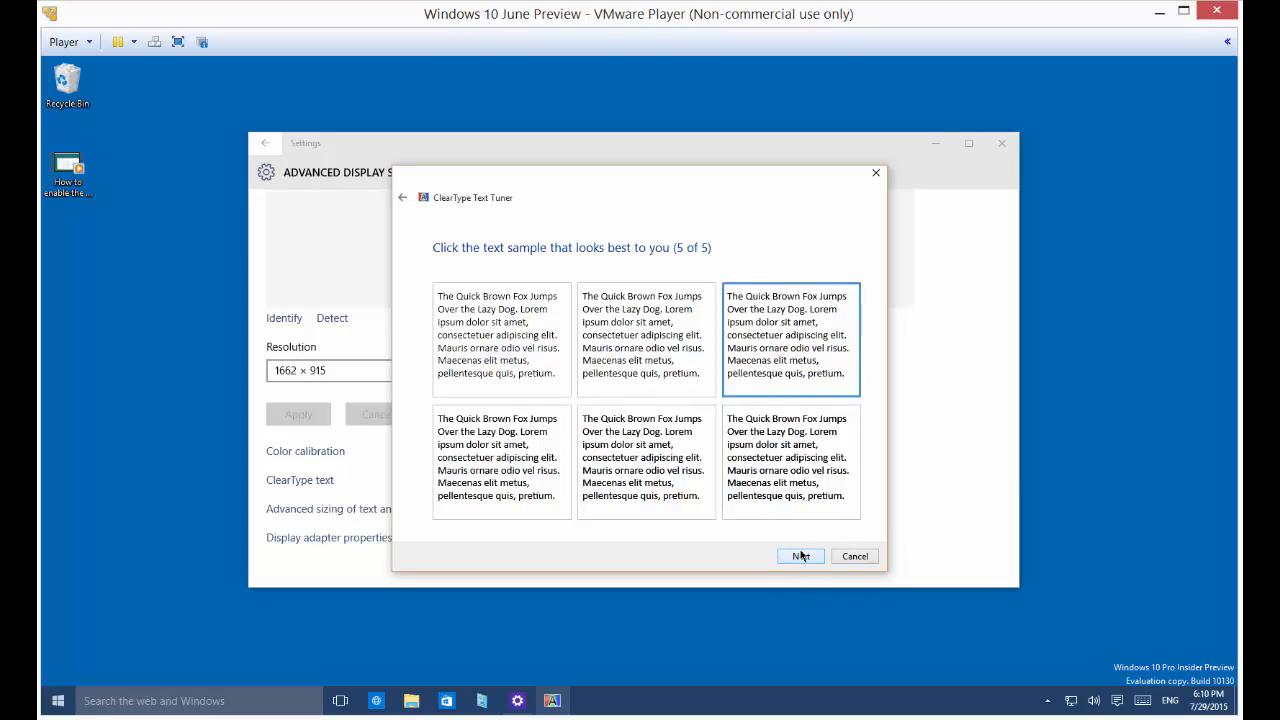
pyautogui.click(800, 556)
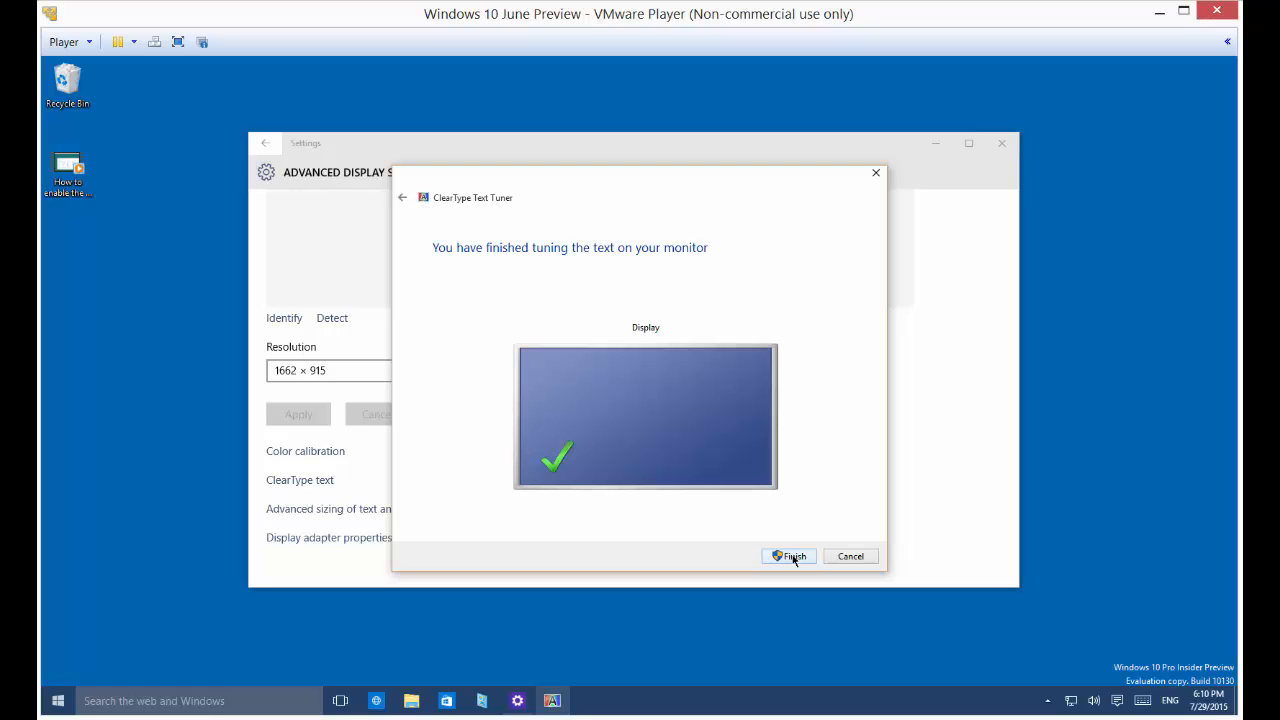
# - Click Finish to close ClearType Text Tuner and return to Advanced display settings
pyautogui.click(789, 556)
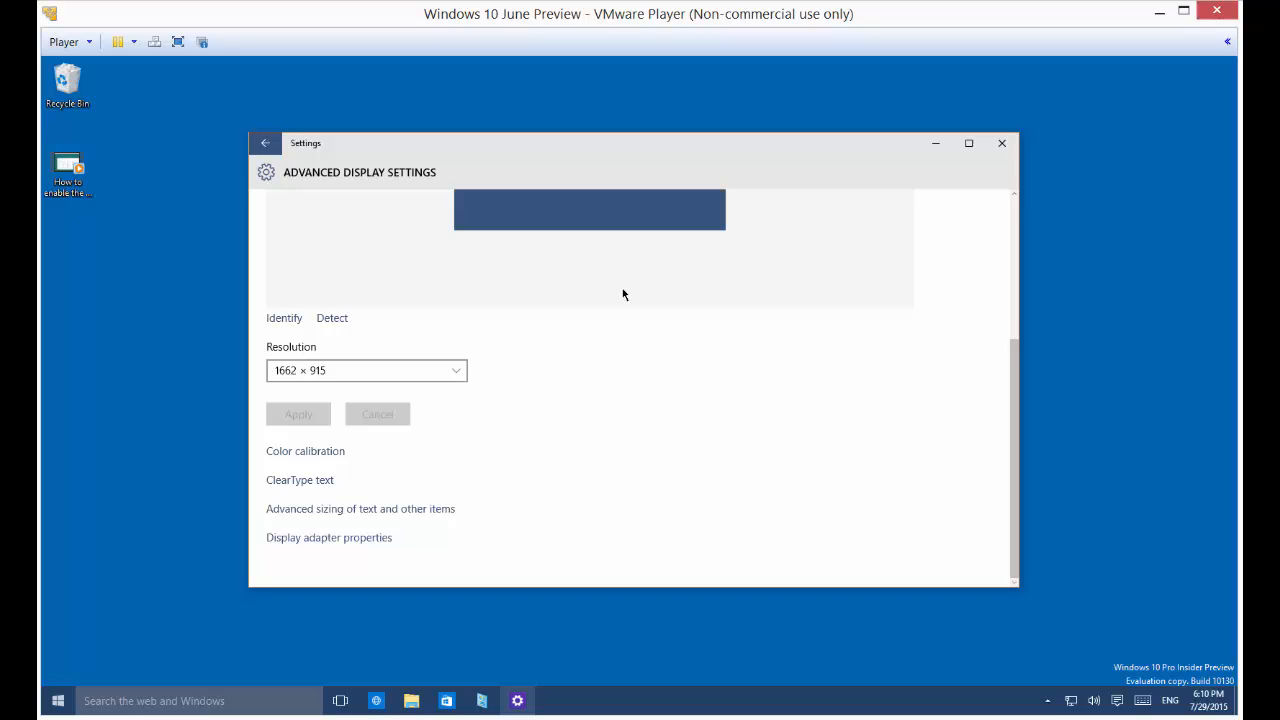
pyautogui.moveTo(1001, 143)
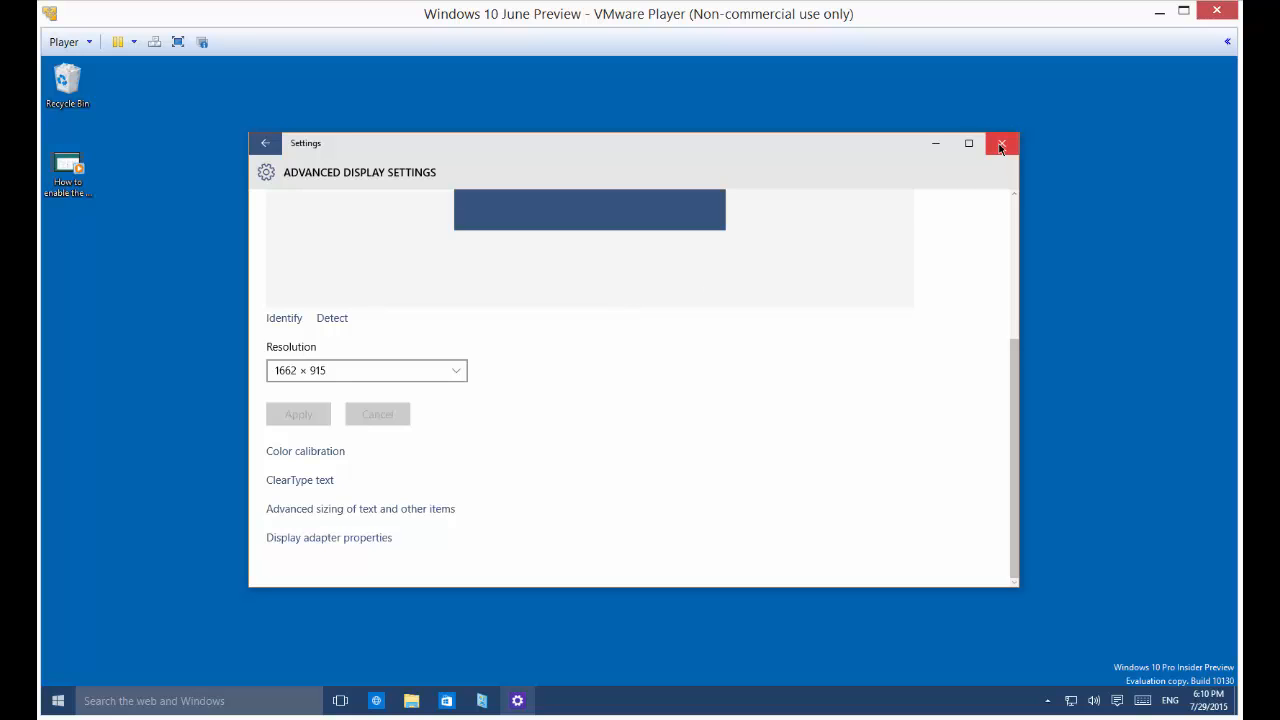
pyautogui.moveTo(1001, 145)
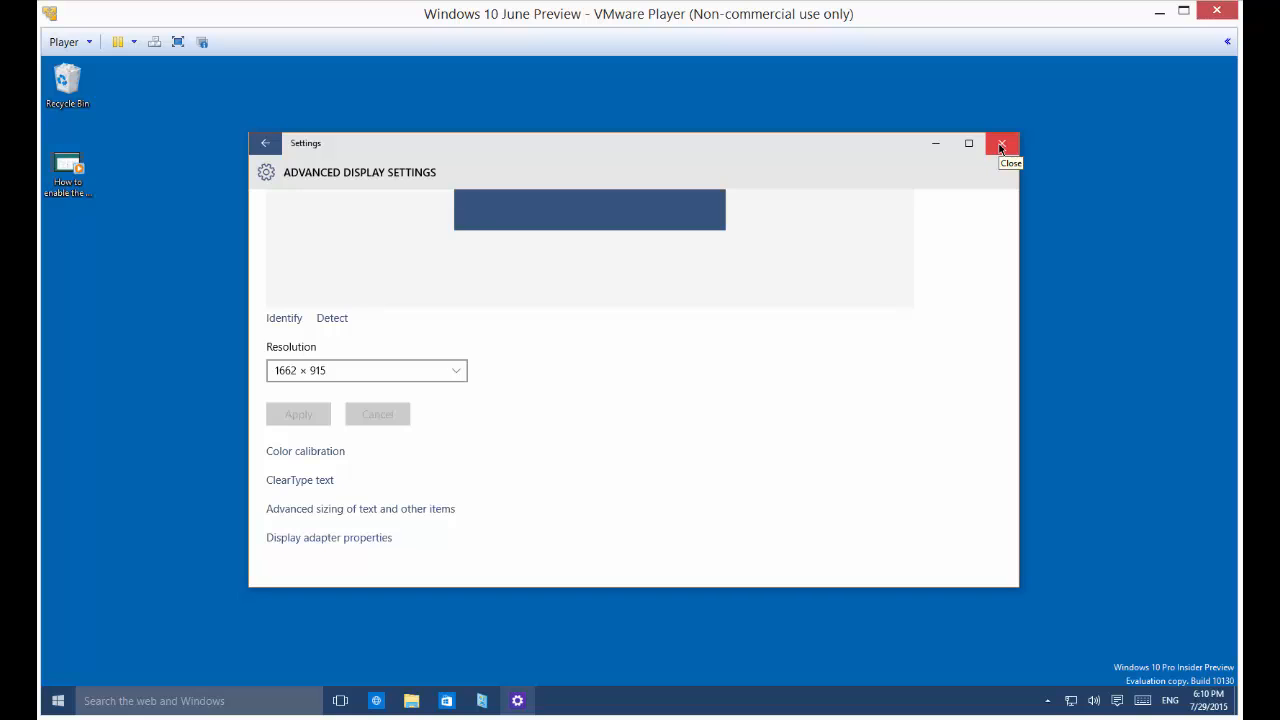
pyautogui.moveTo(1001, 145)
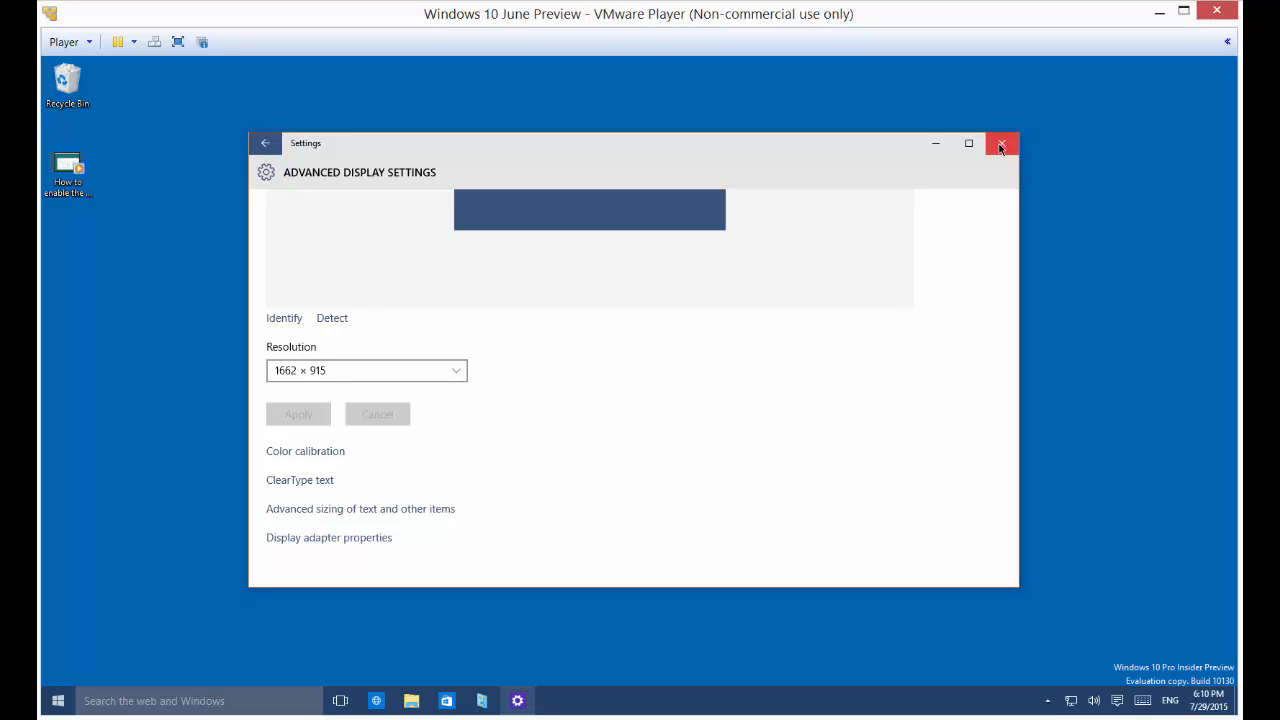